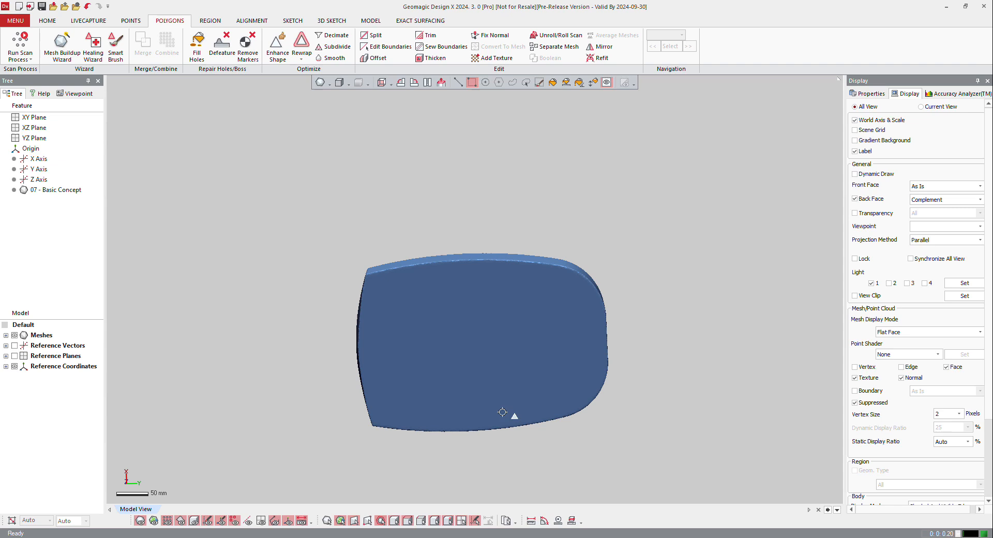
mouse_move(488, 287)
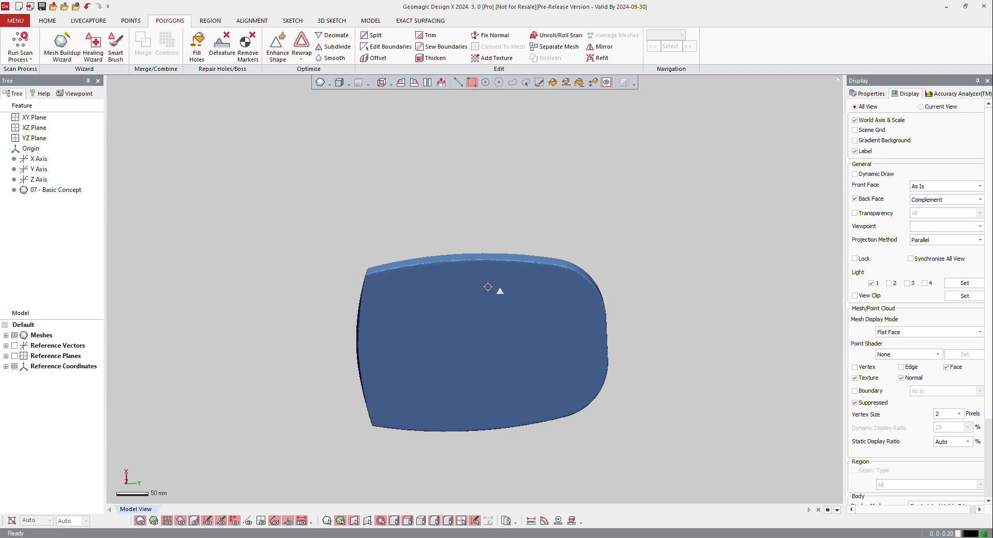
- Turn the mesh to face the viewer head-on and start Add Texture
left_click_drag(488, 287, 406, 199)
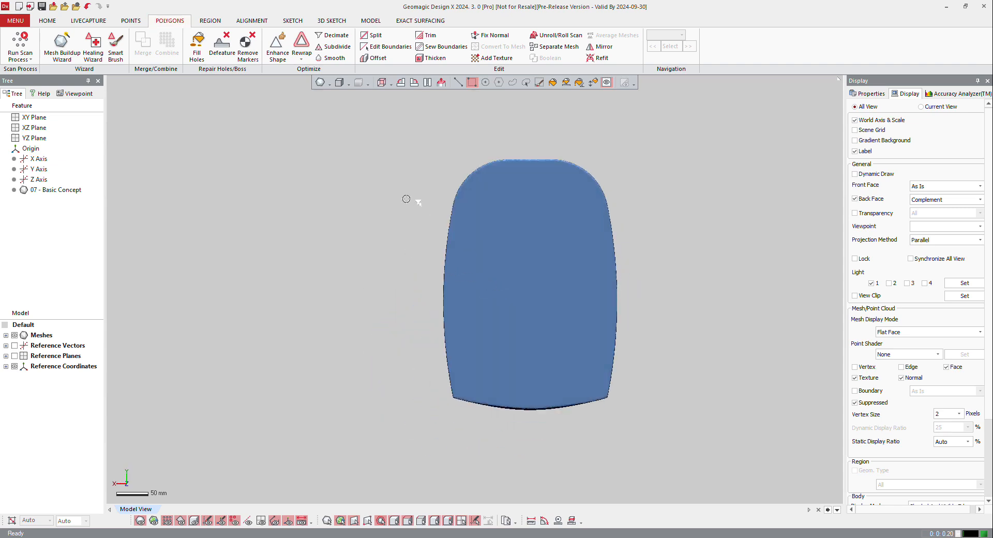
left_click(497, 57)
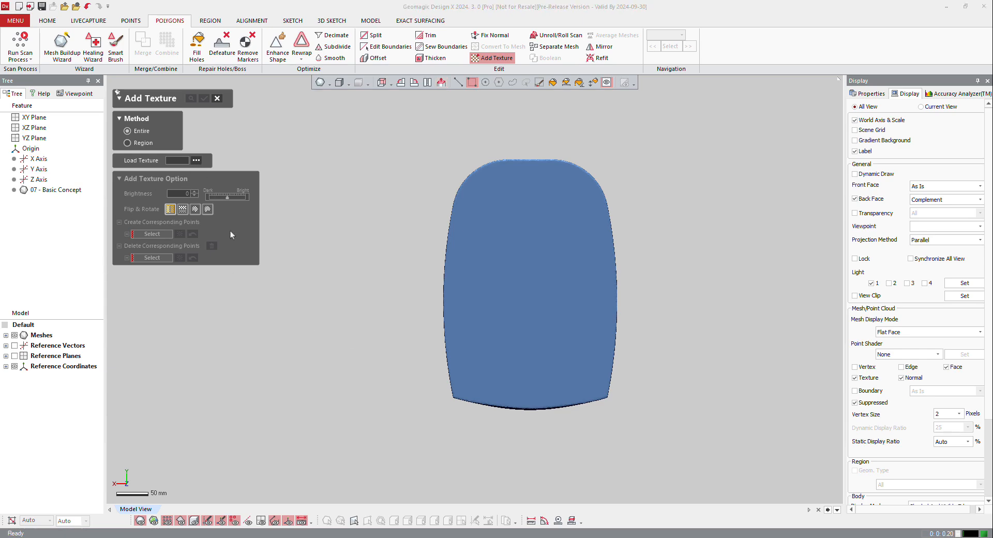
- Load the landscape JPG and tie it to the mesh with four matched reference points
left_click(197, 160)
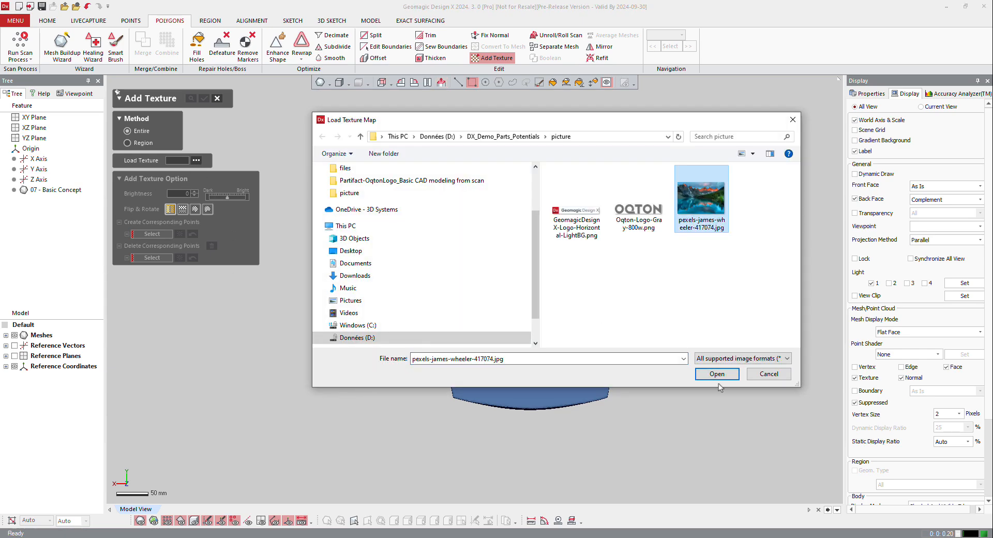
left_click(716, 374)
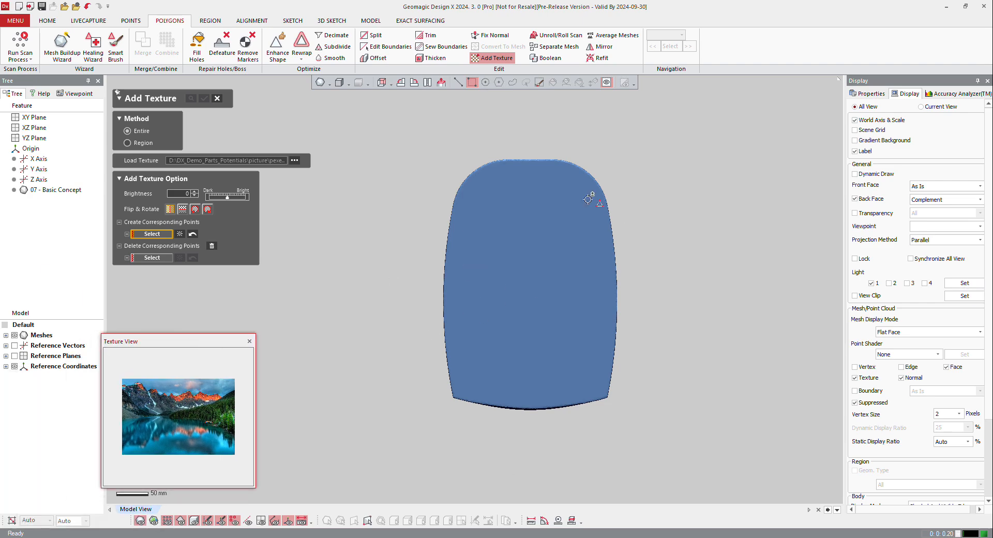
mouse_move(327, 316)
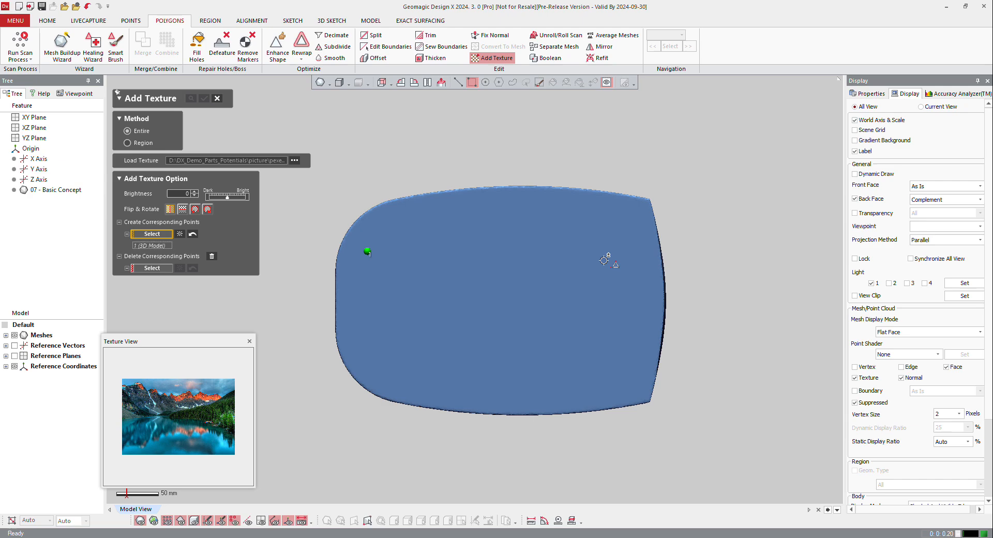
left_click(604, 258)
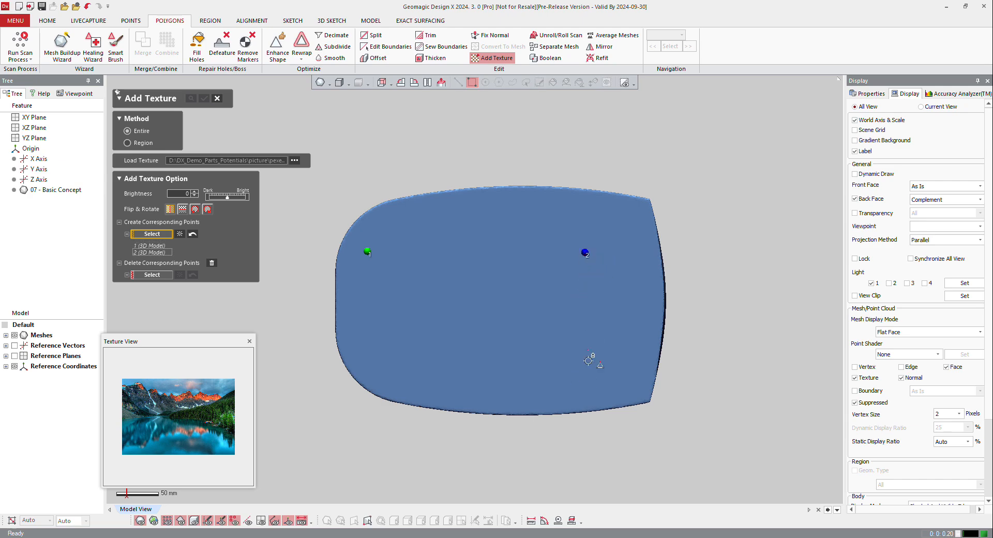
left_click(570, 381)
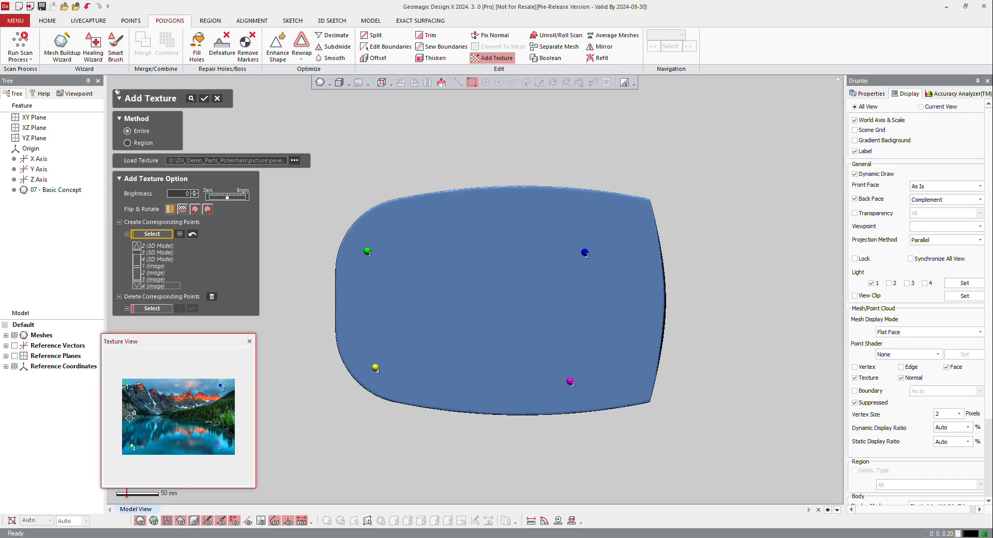
left_click(204, 99)
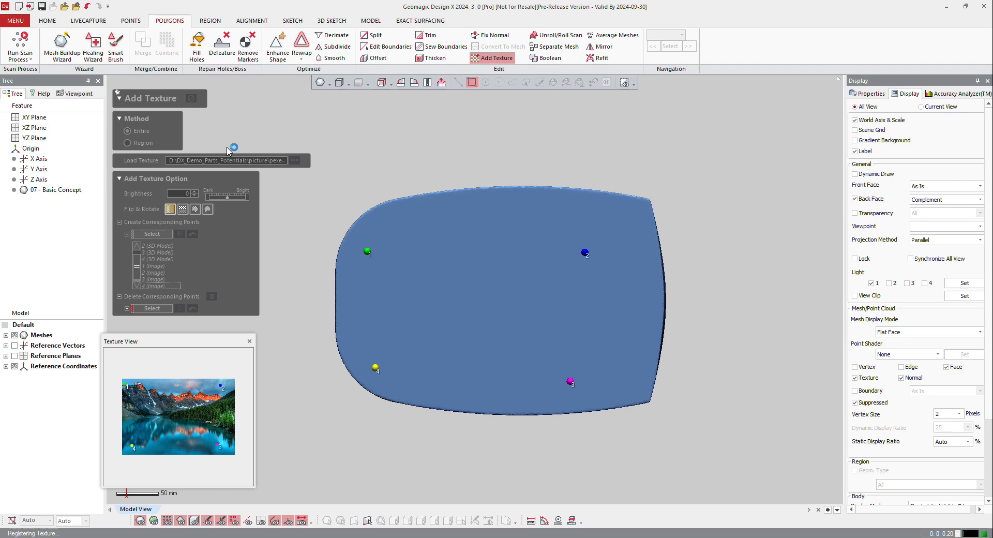
mouse_move(657, 191)
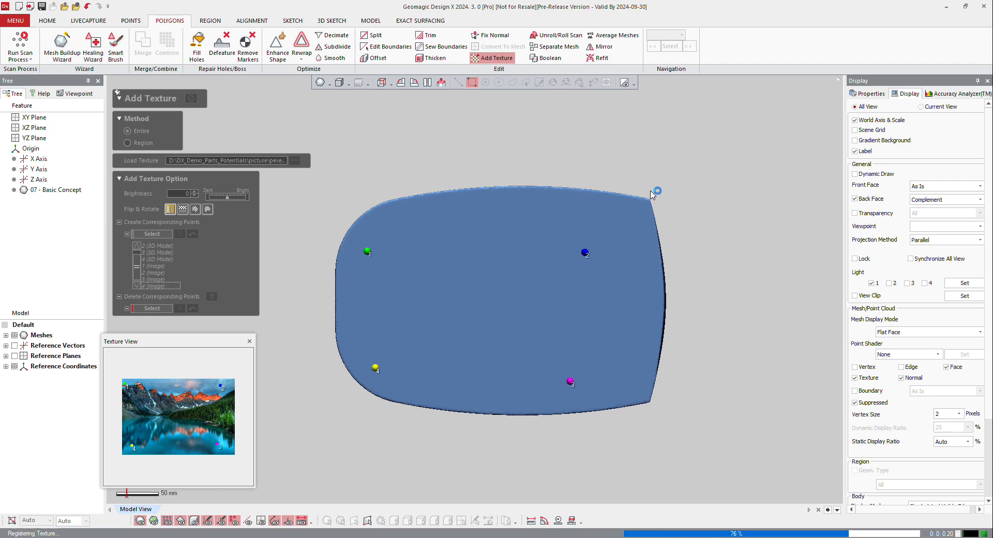
- Accept the landscape photo mapped onto the mesh's back face
left_click(191, 98)
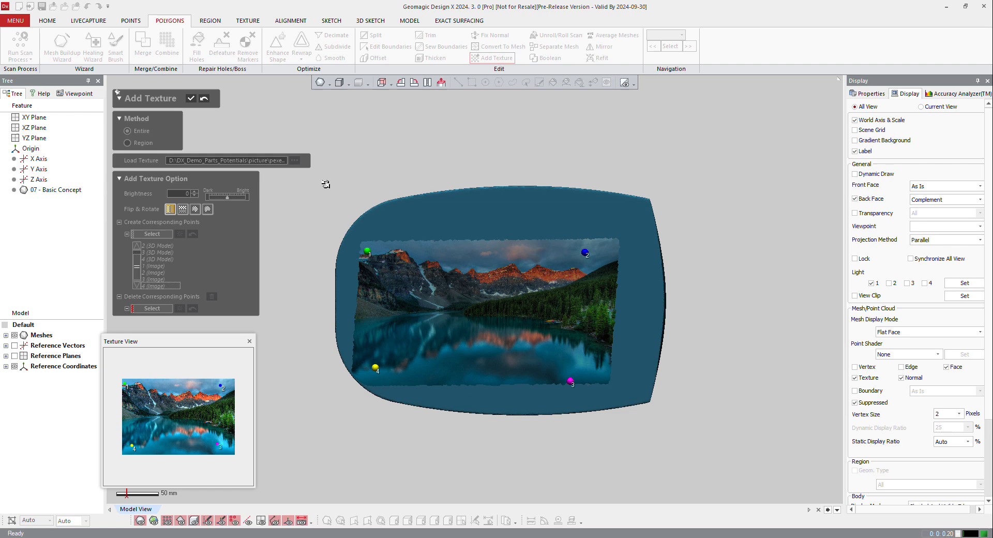
mouse_move(542, 265)
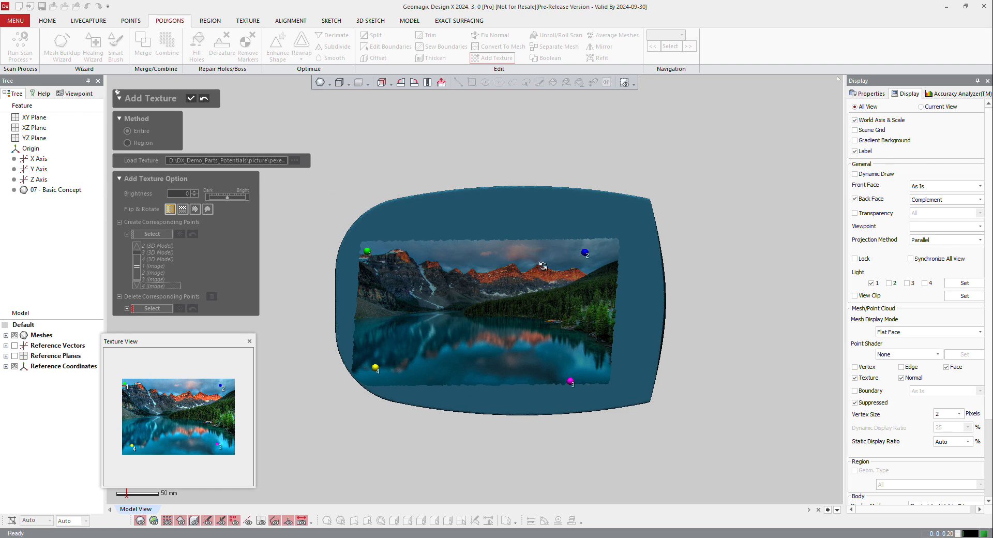
mouse_move(232, 265)
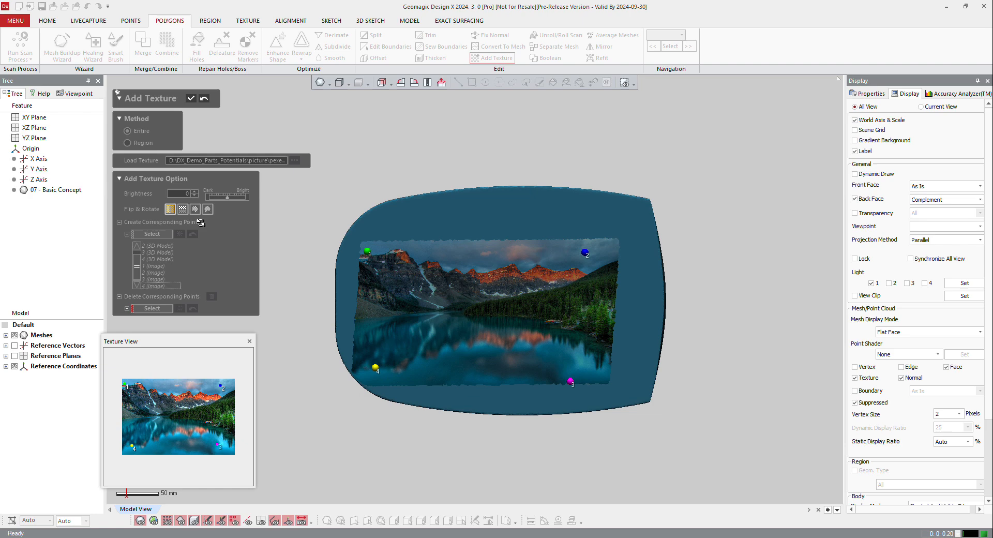
mouse_move(918, 17)
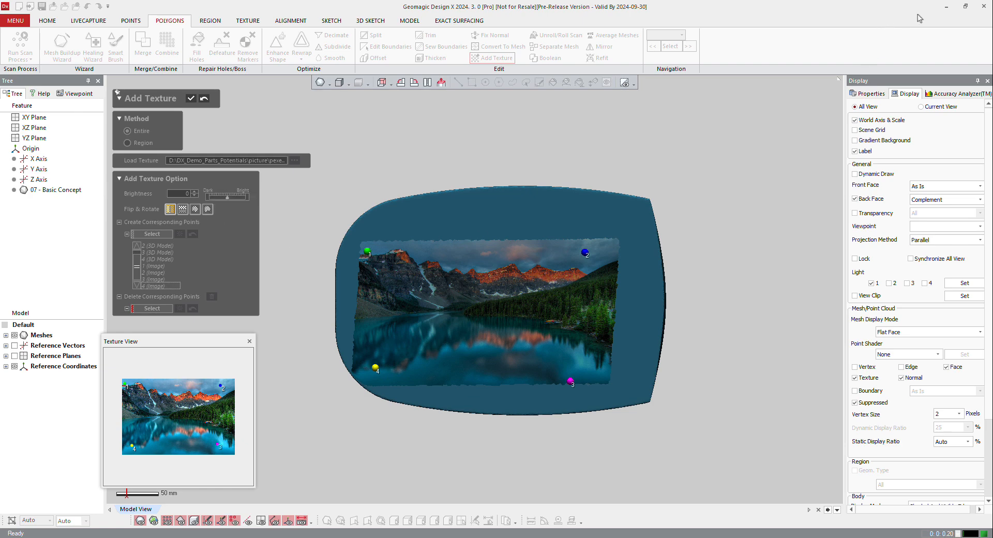
left_click(191, 98)
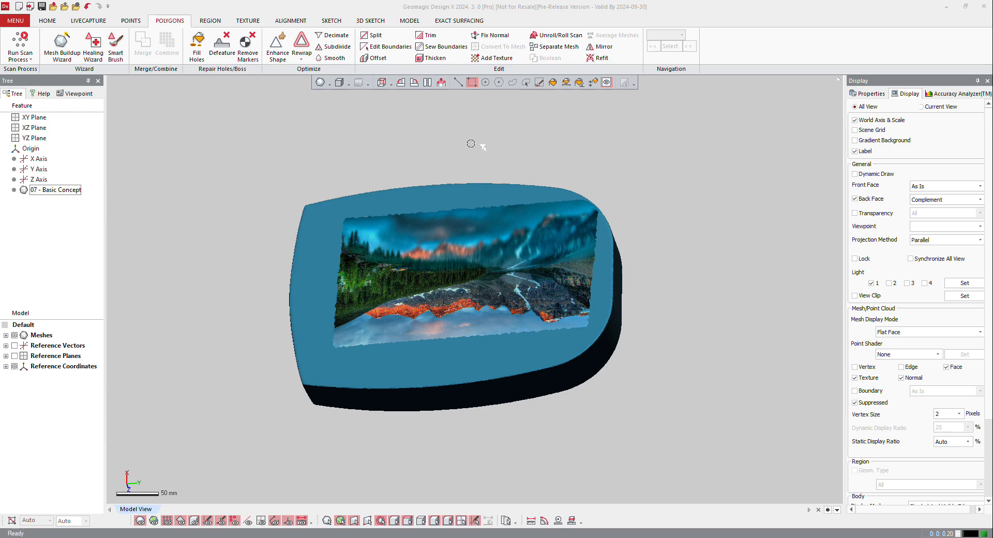
mouse_move(448, 148)
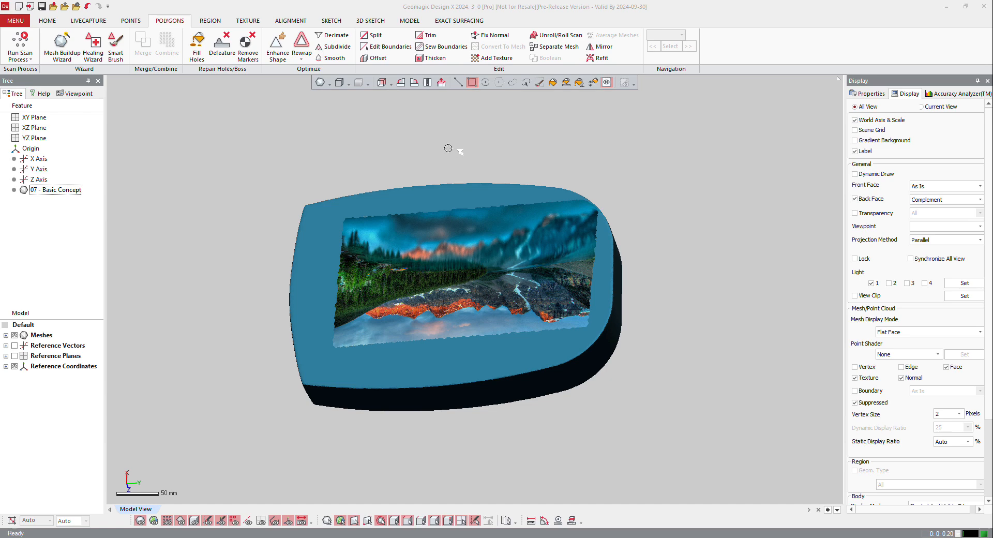
mouse_move(46, 20)
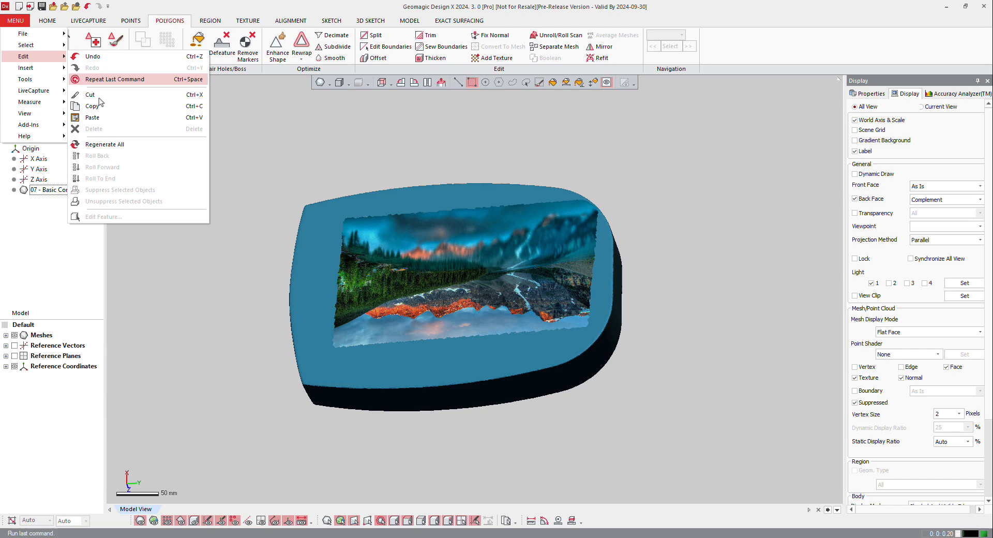
- Show the Texture Tools submenu and open Edit Texture on the textured mesh
left_click(25, 79)
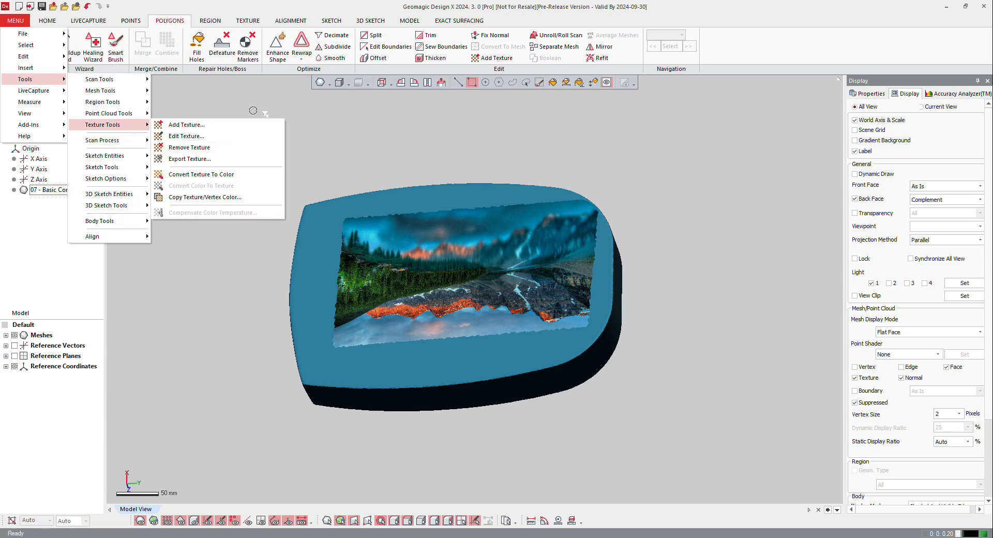
mouse_move(189, 146)
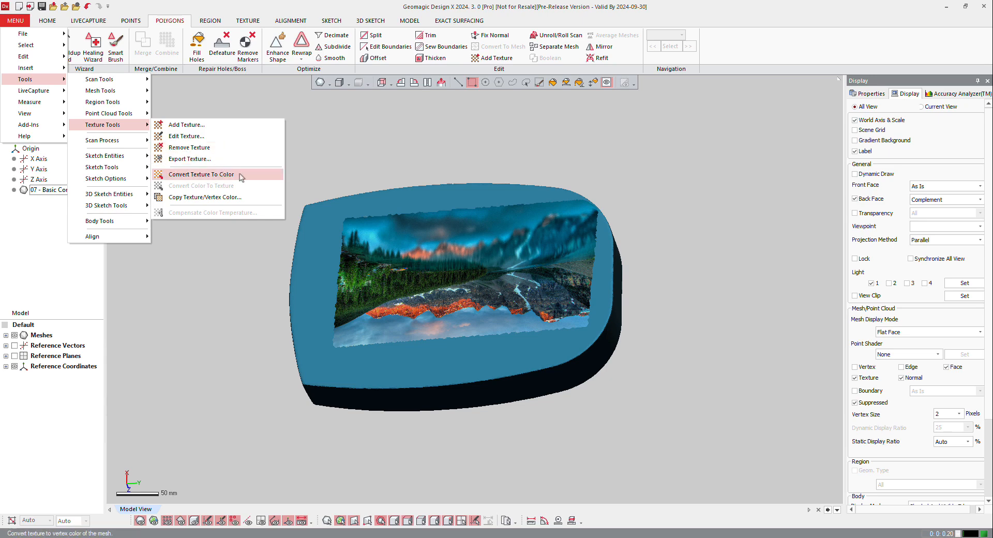
mouse_move(205, 197)
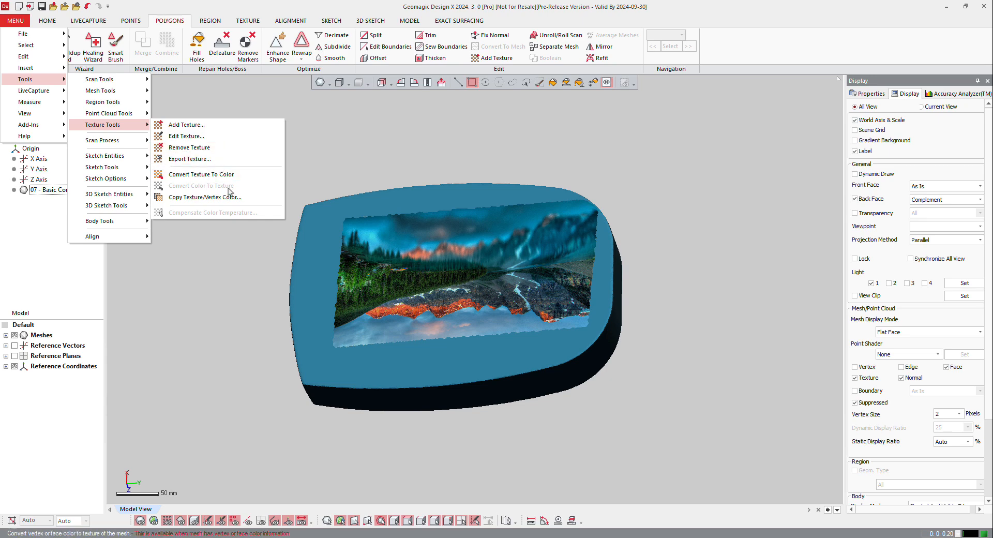
left_click(186, 135)
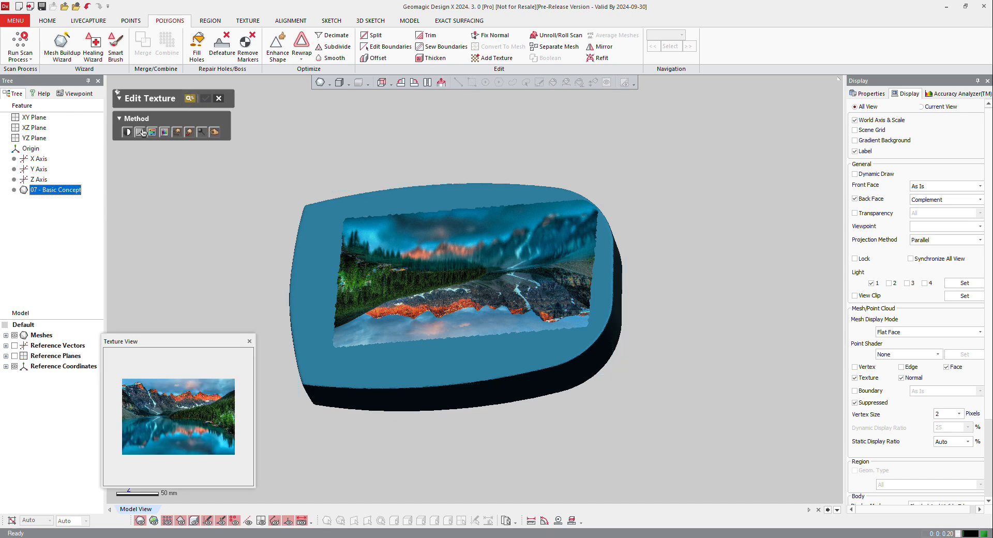
mouse_move(143, 132)
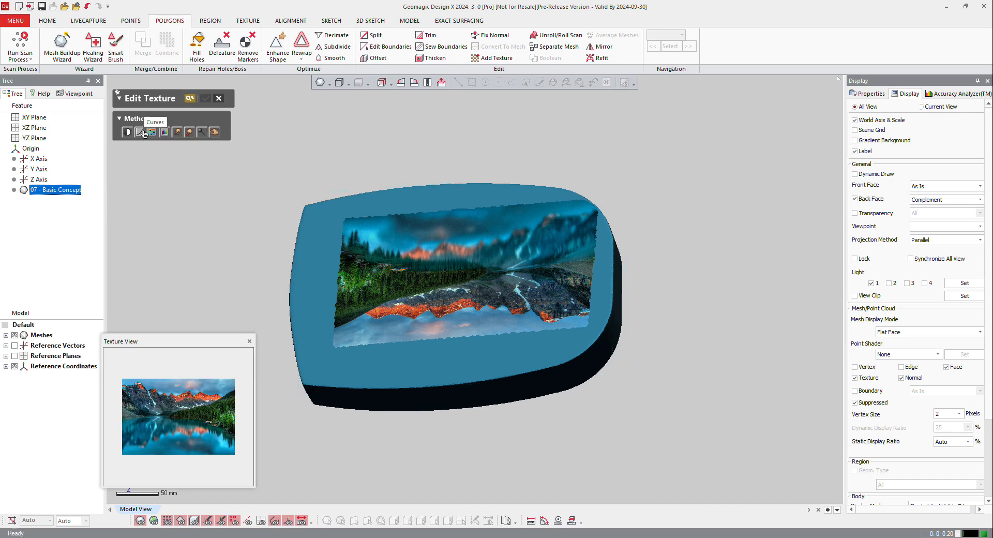
- Try Curves and Balance, apply Auto Level, and close Edit Texture
left_click(139, 131)
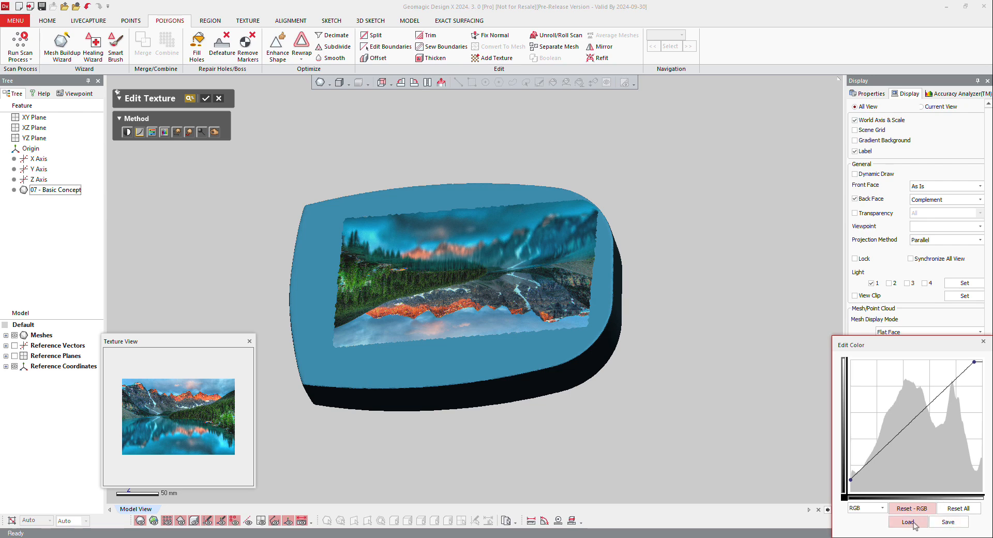
left_click(957, 507)
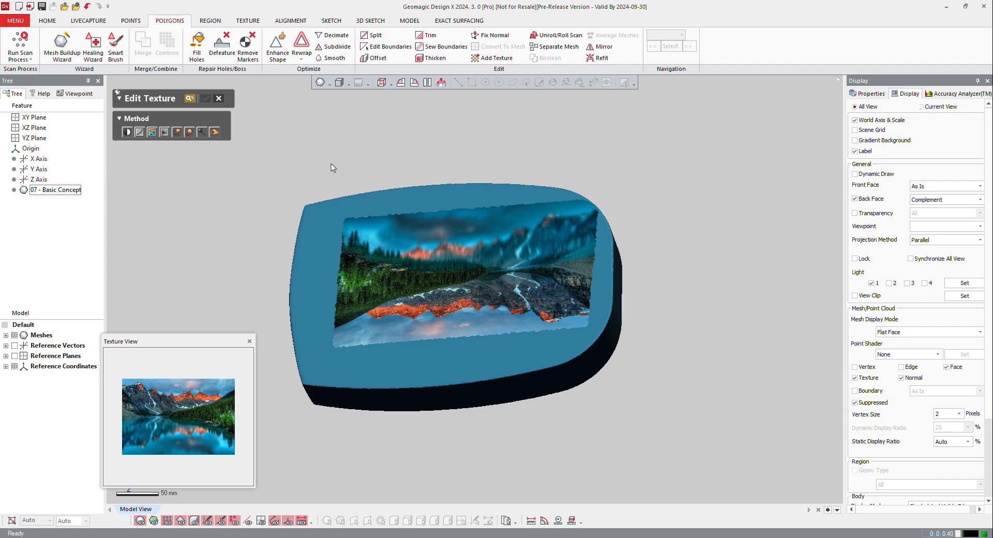
mouse_move(151, 133)
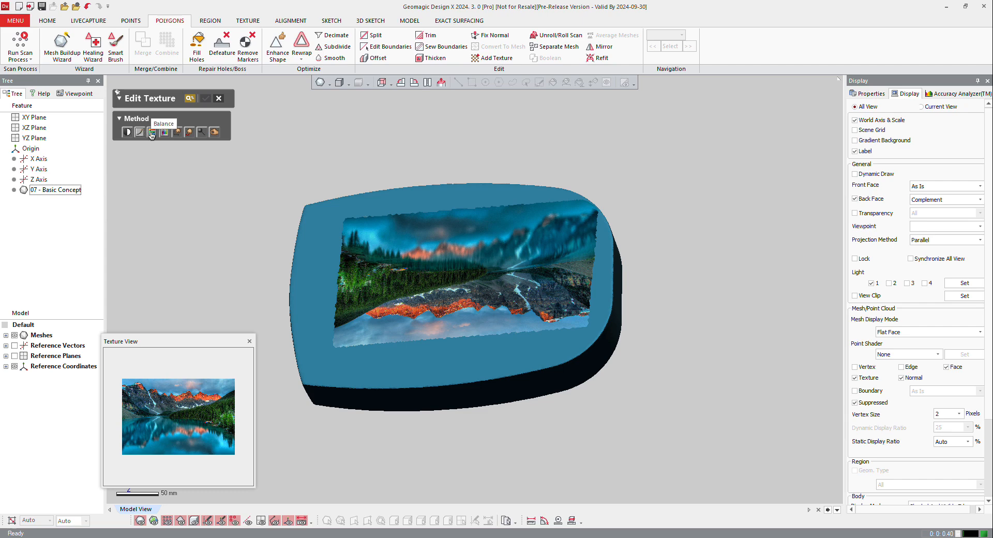
left_click(152, 132)
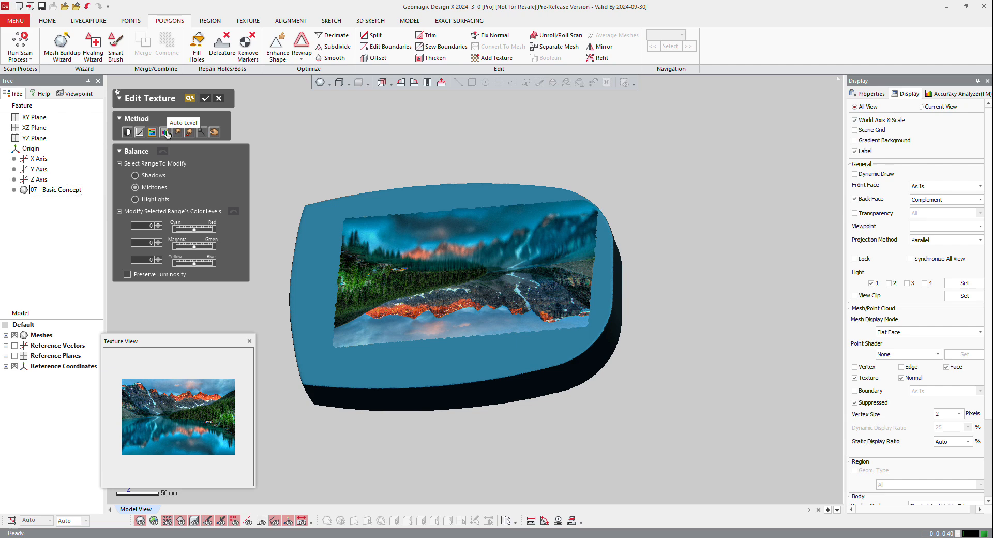
left_click(176, 132)
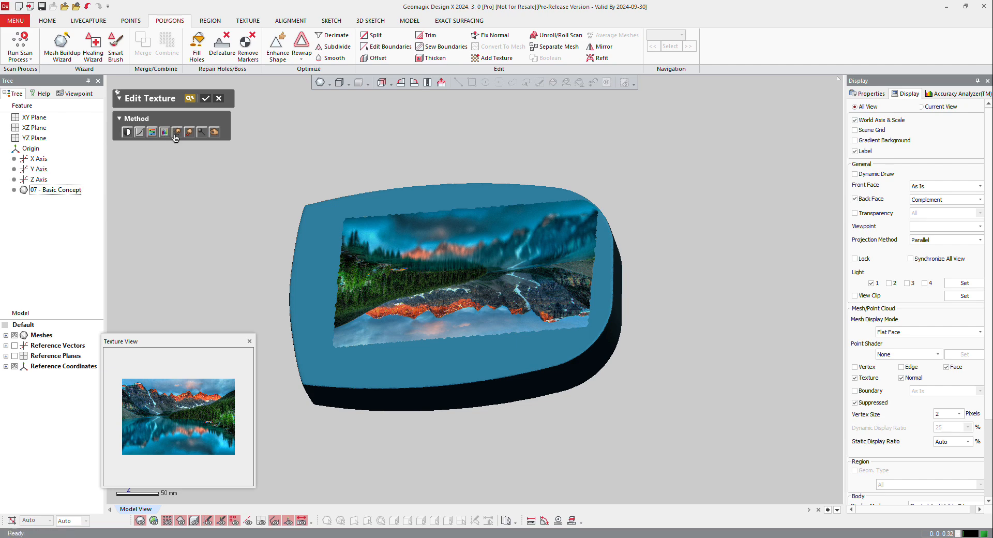
mouse_move(189, 133)
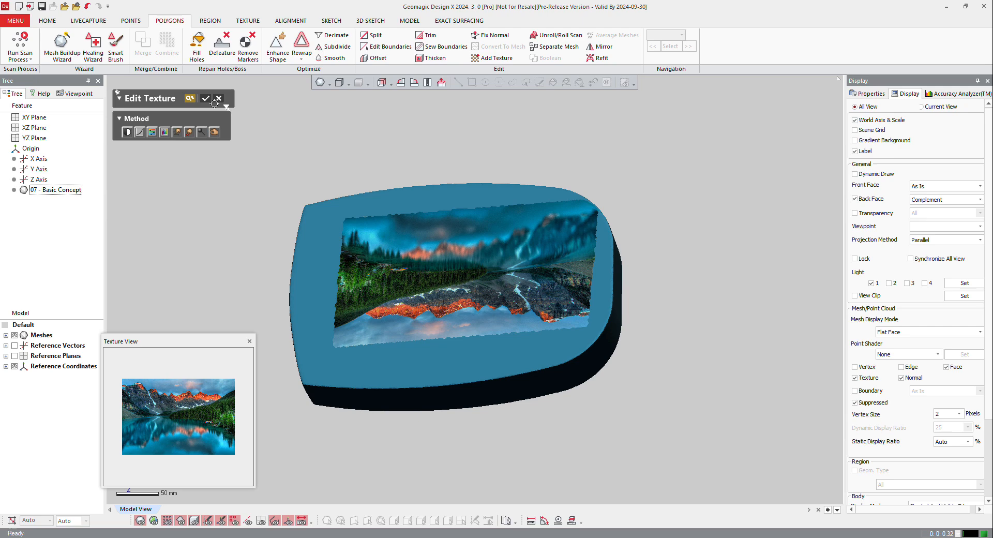
left_click(206, 99)
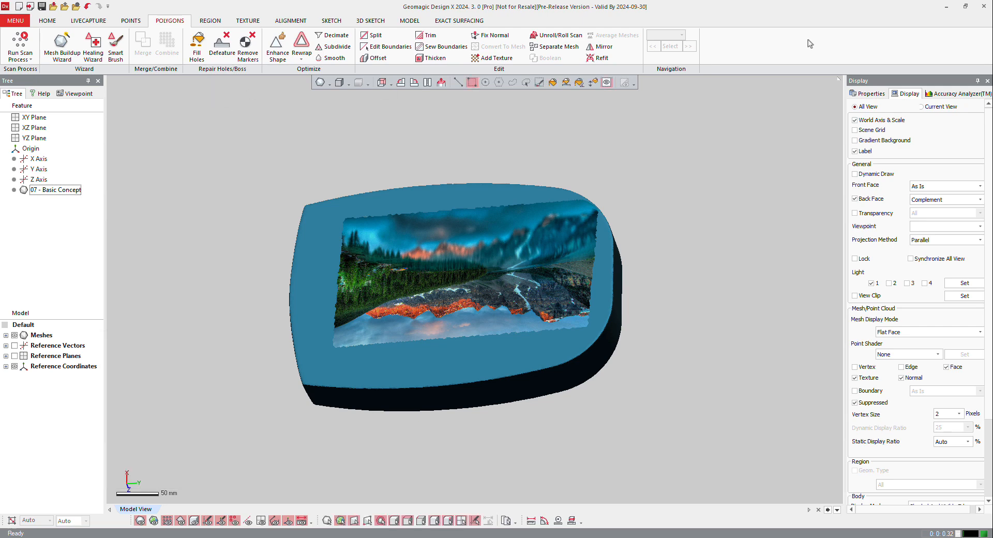
mouse_move(569, 163)
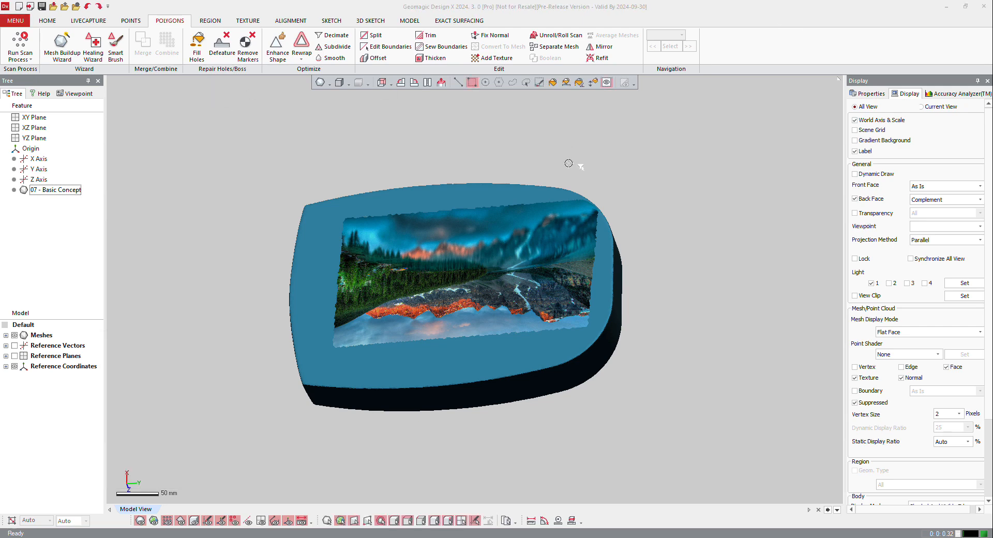
mouse_move(20, 44)
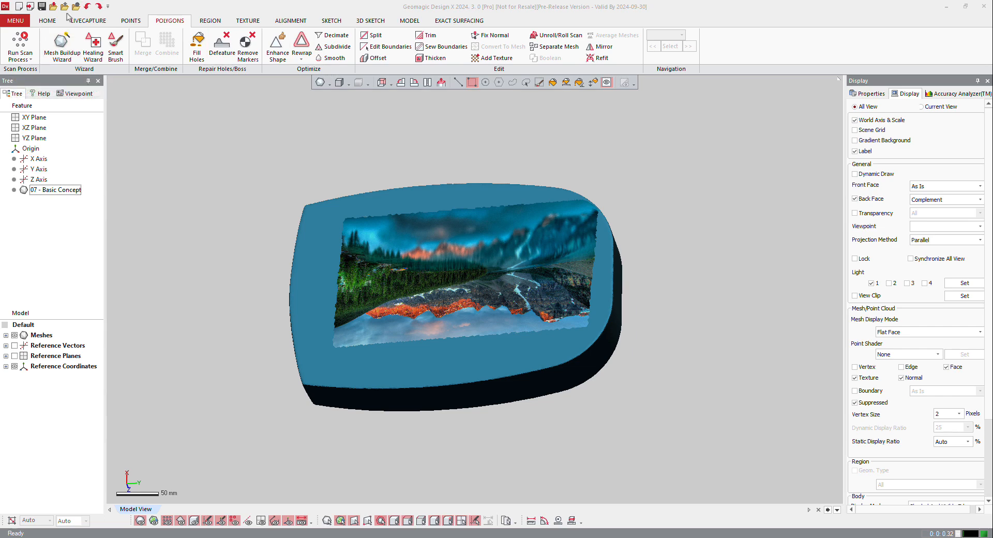
left_click(15, 21)
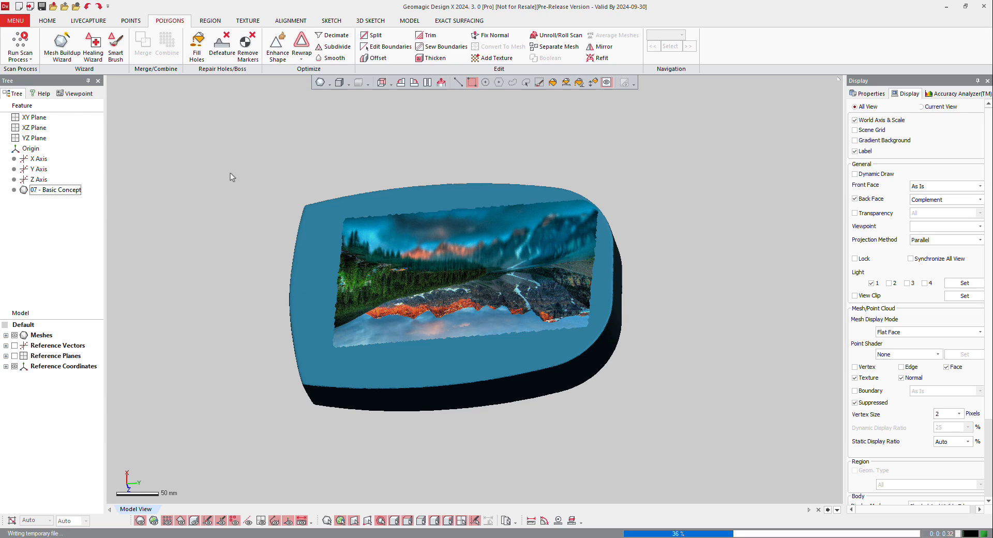
- Orbit the mesh until the landscape-textured face points toward the viewer
left_click_drag(456, 285, 453, 266)
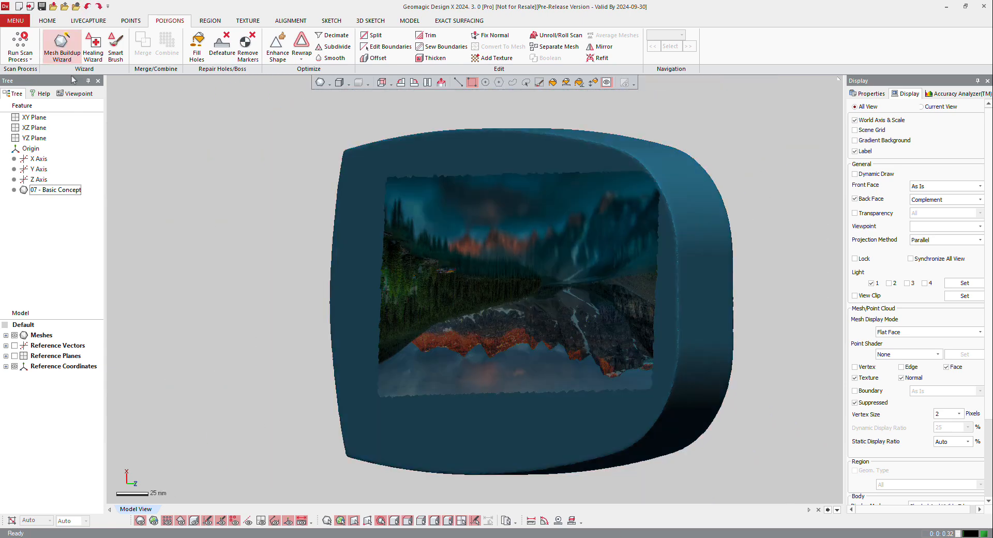
left_click_drag(507, 285, 631, 204)
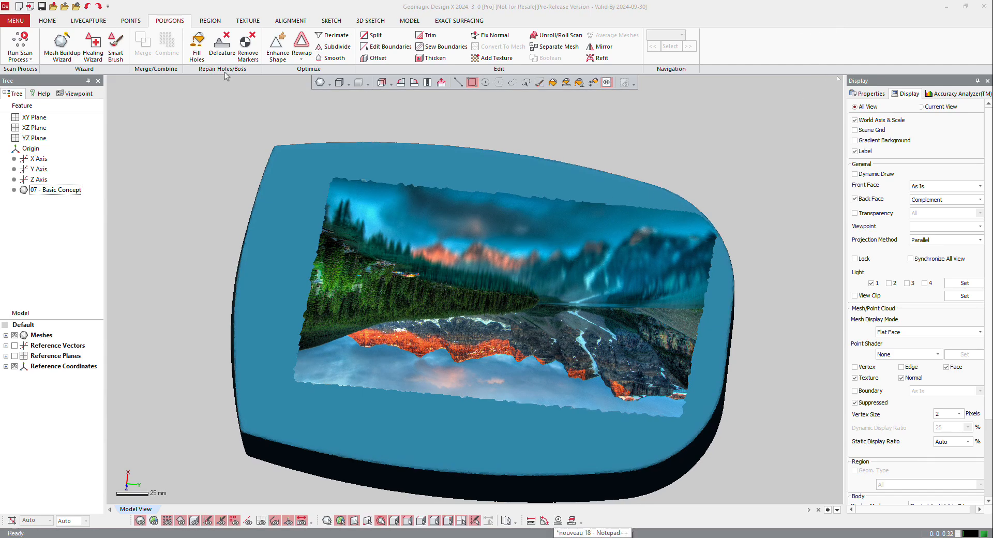
- Export the landscape texture as a JPEG, then remove it from the mesh
left_click(14, 20)
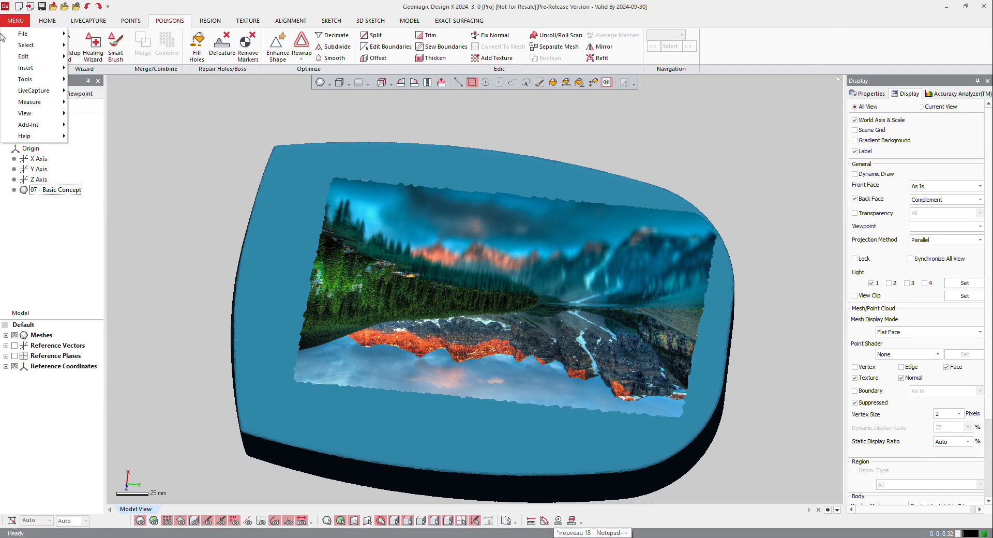
left_click(26, 78)
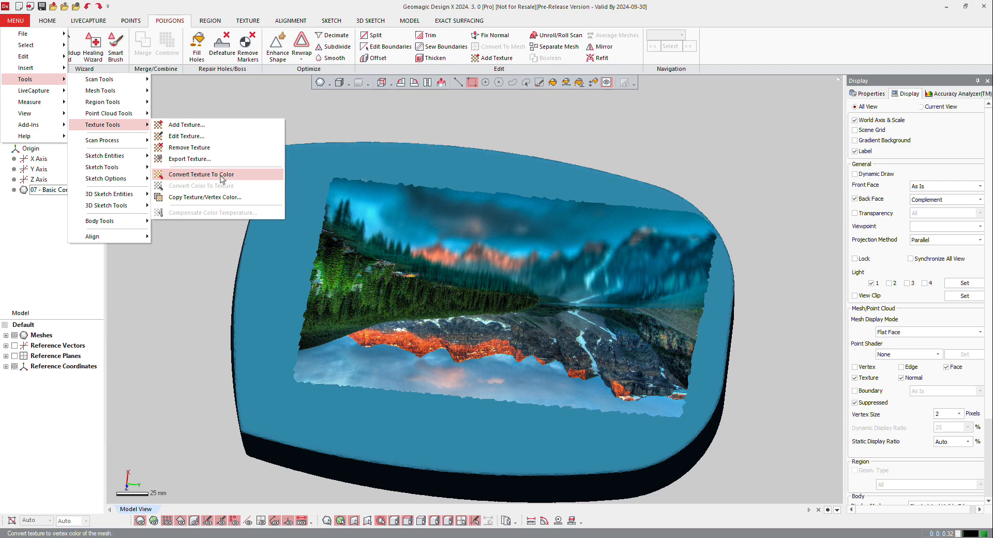
mouse_move(189, 147)
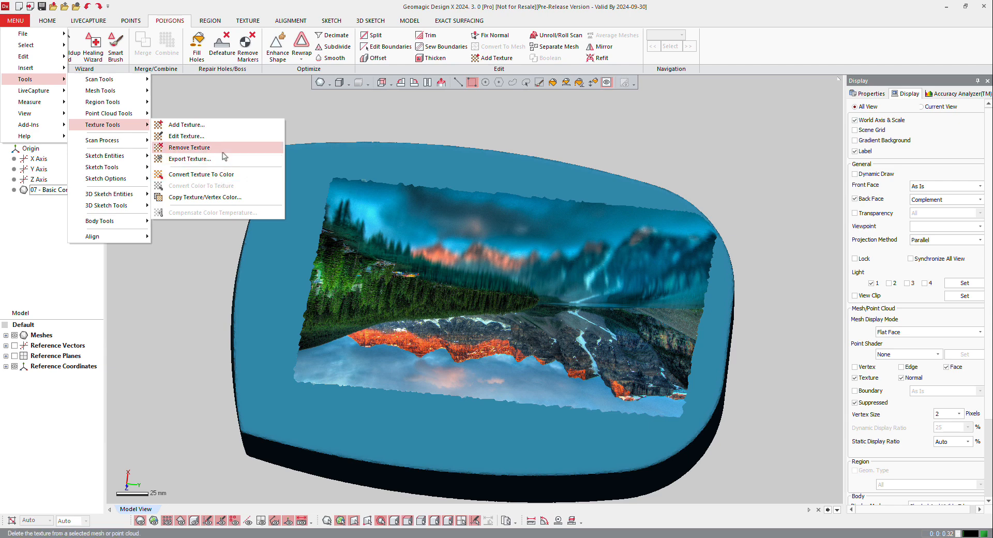
left_click(189, 158)
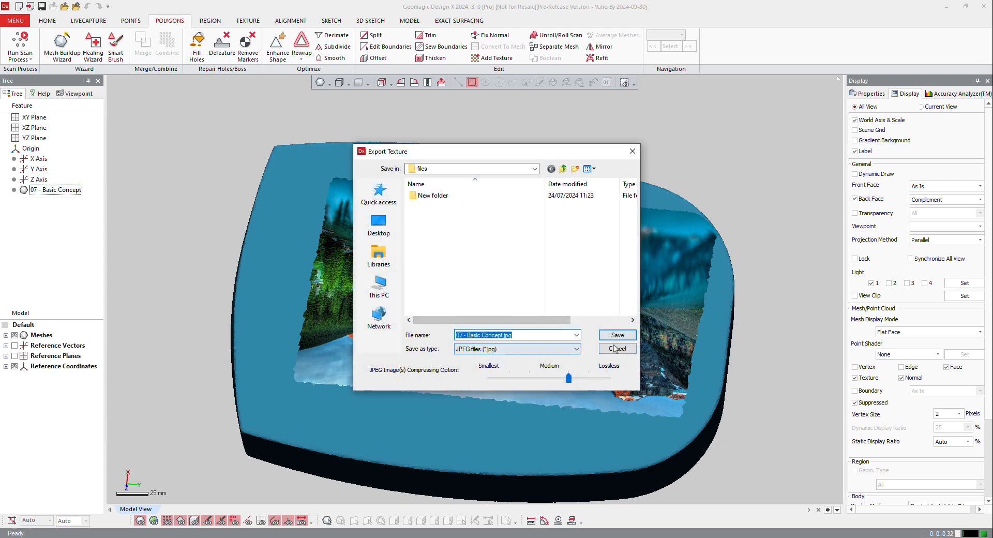
left_click(616, 348)
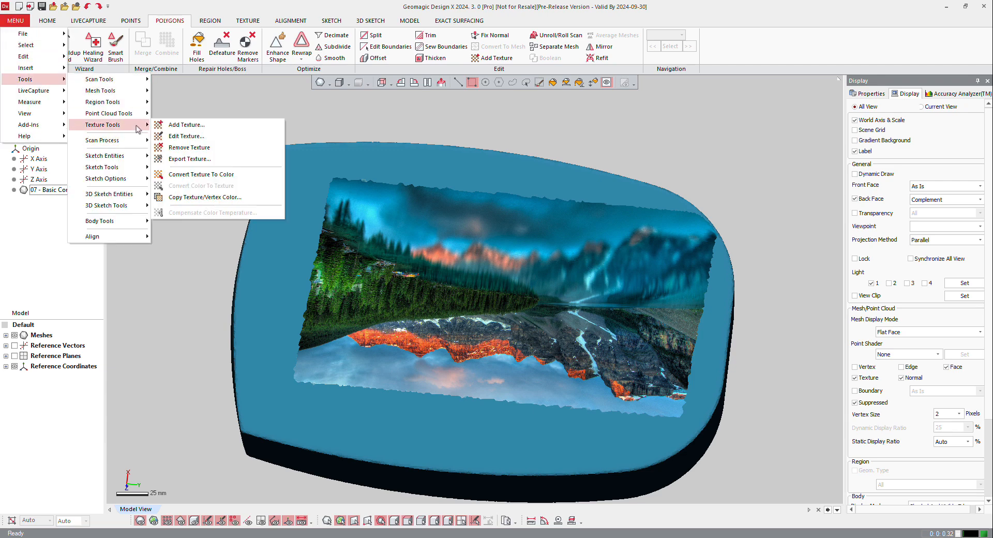
left_click(188, 146)
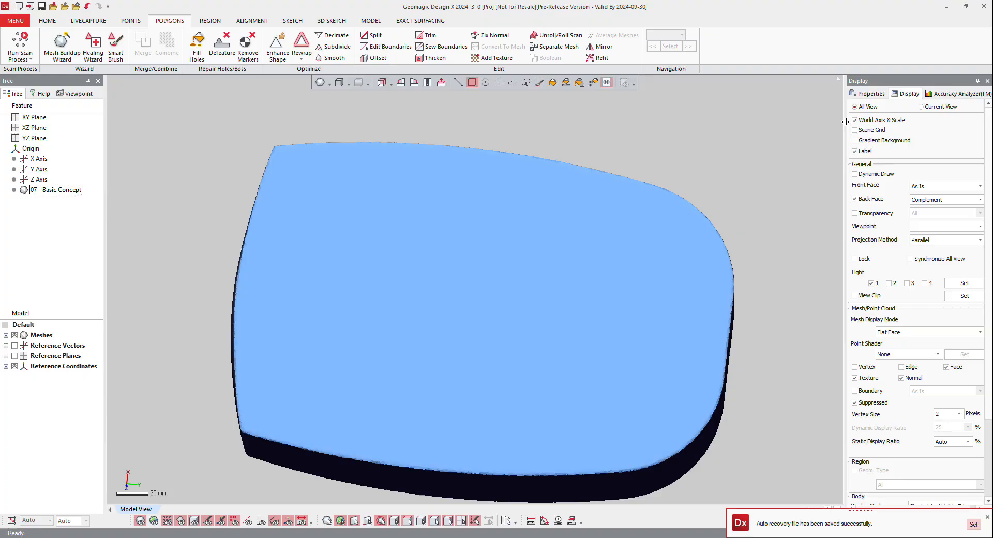